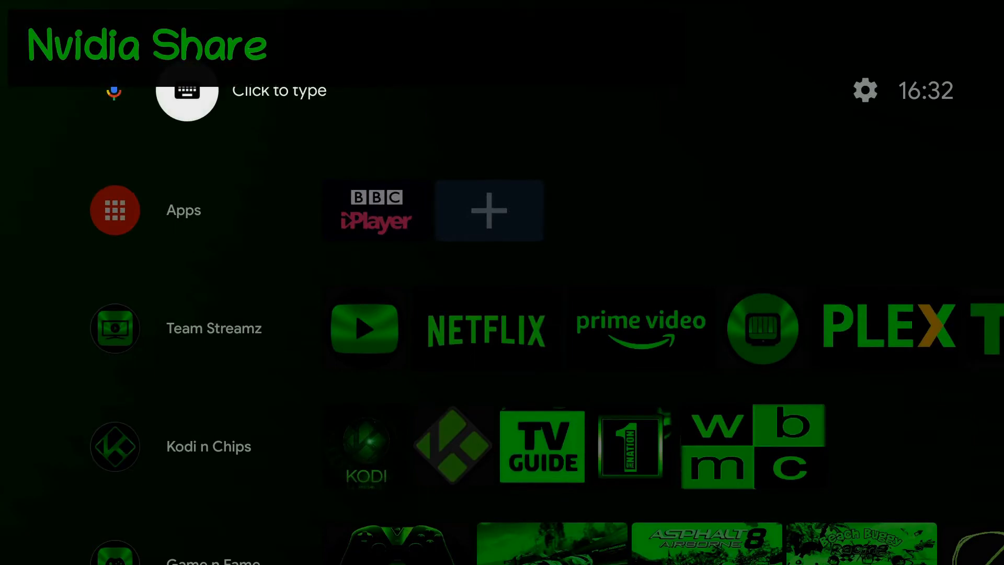
mouse_move(864, 89)
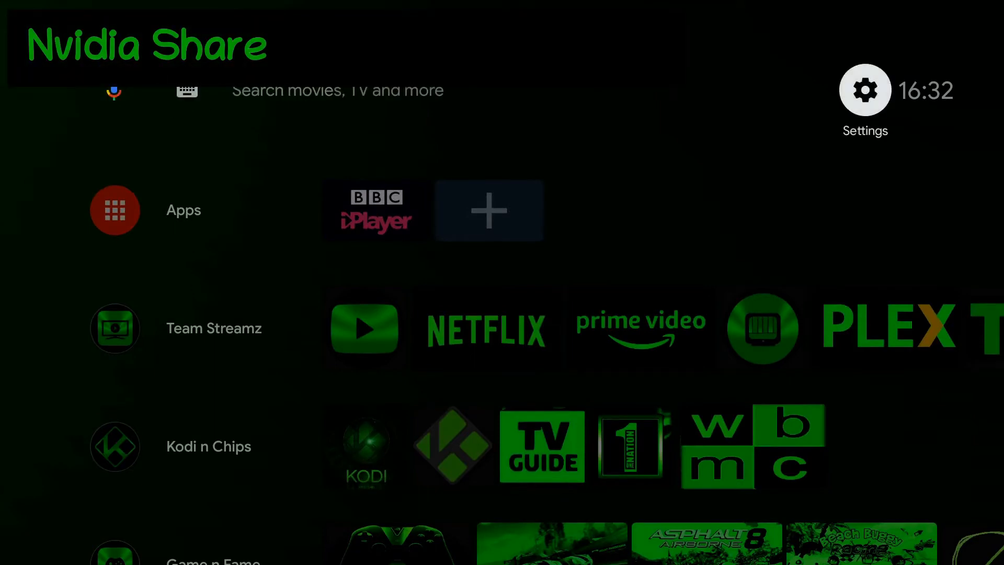
Check System settings showing NVIDIA Share Off, then return to the Settings list.
click(865, 89)
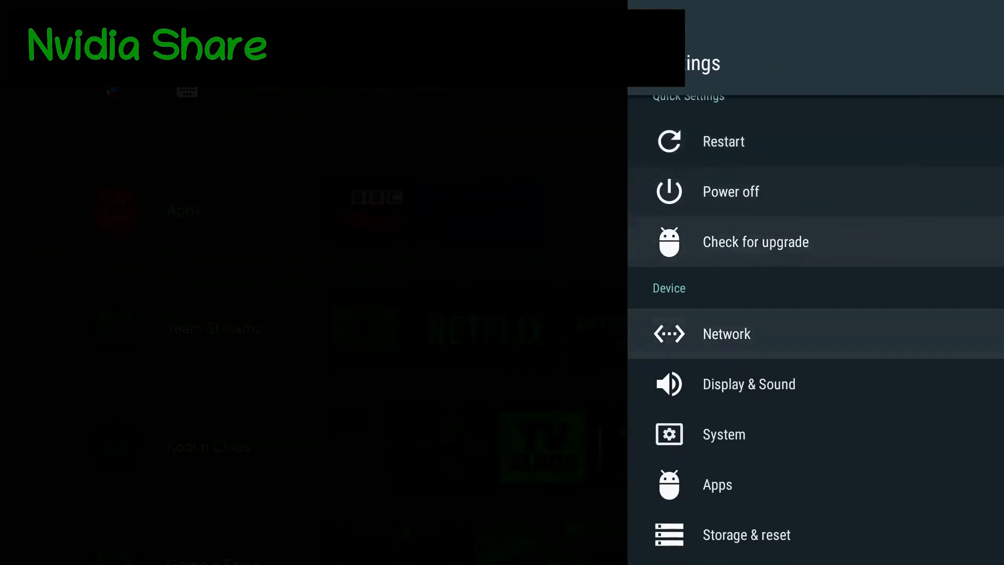
click(723, 434)
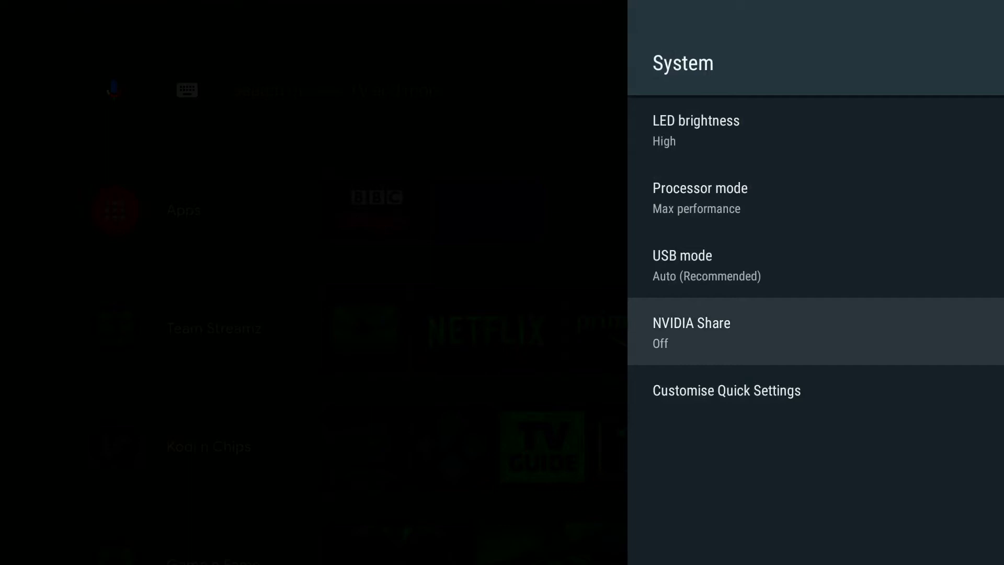
click(690, 333)
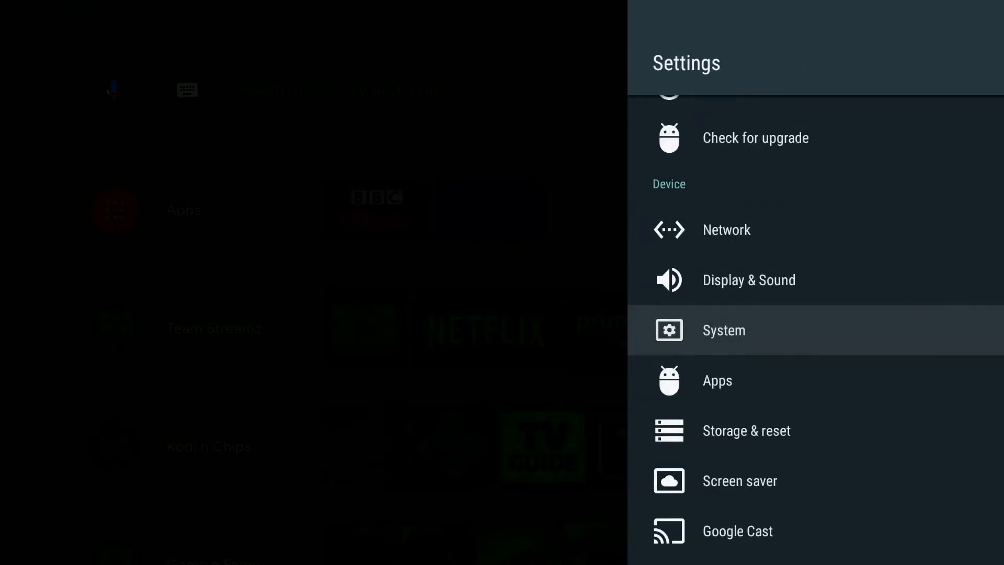
click(723, 330)
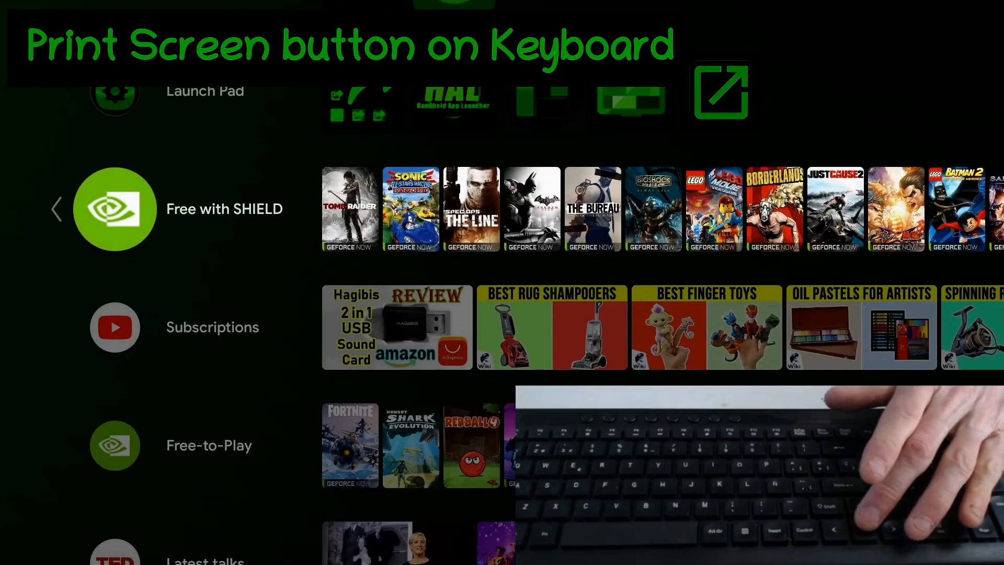
Scroll down through the Screenshots folder listing the saved screenshots.
scroll(down, 3)
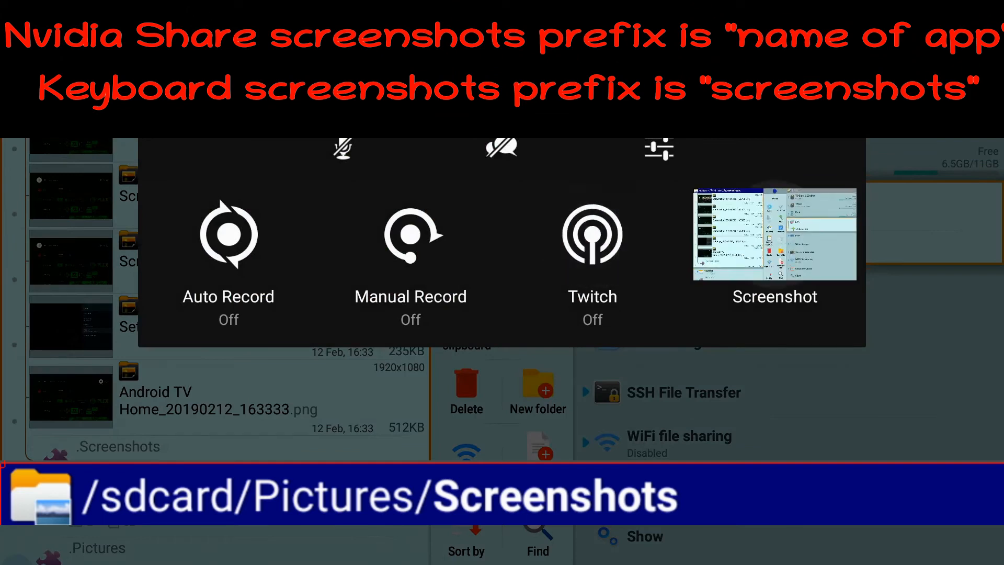
Capture the Screenshots folder view with the NVIDIA Share Screenshot tile.
click(773, 233)
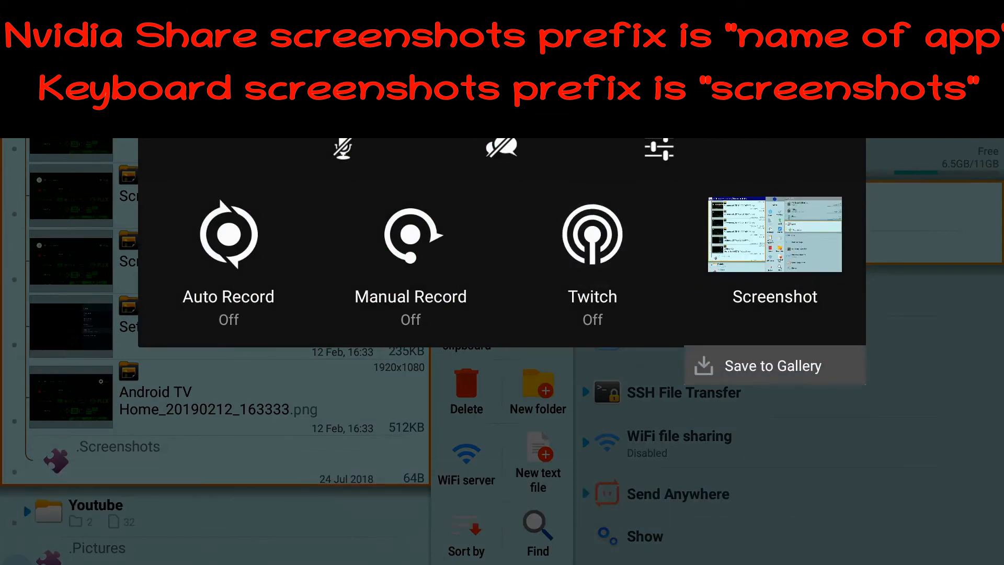